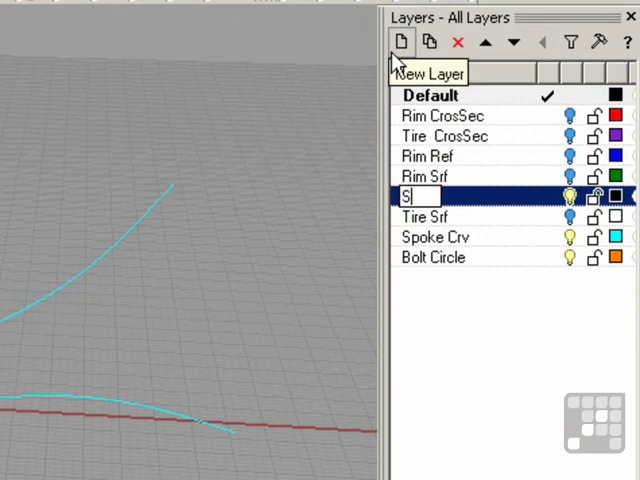
# Name the new layer 'Spoke Srf'
pyautogui.write('Spoke Srf')
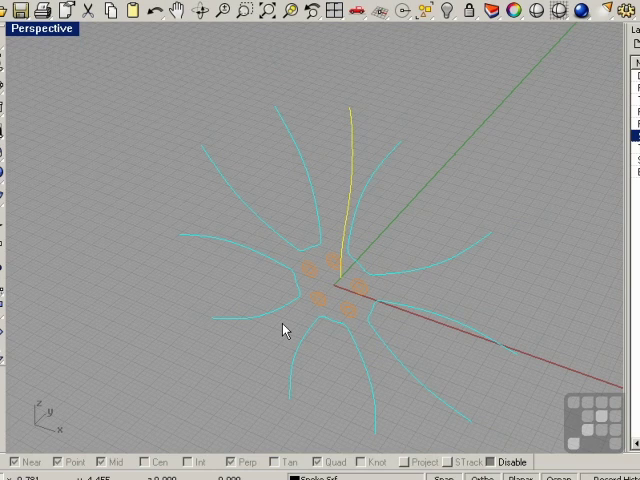
# Revolve the yellow profile curve a full circle about an axis starting at 0
pyautogui.click(166, 40)
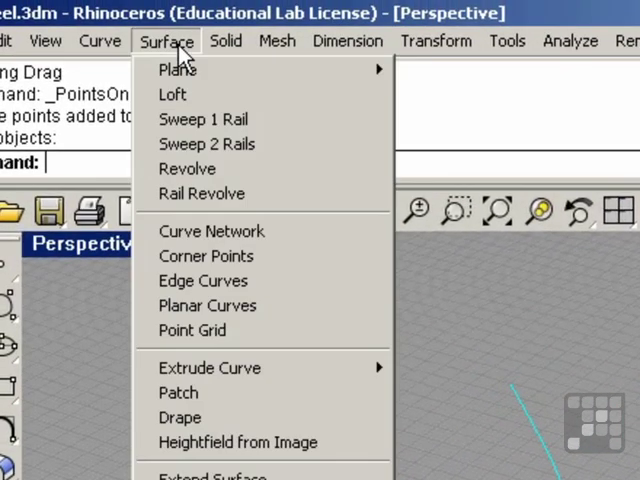
pyautogui.click(187, 168)
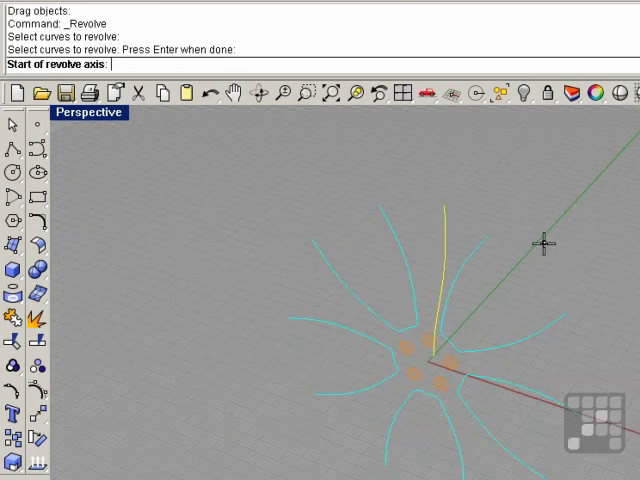
pyautogui.write('0')
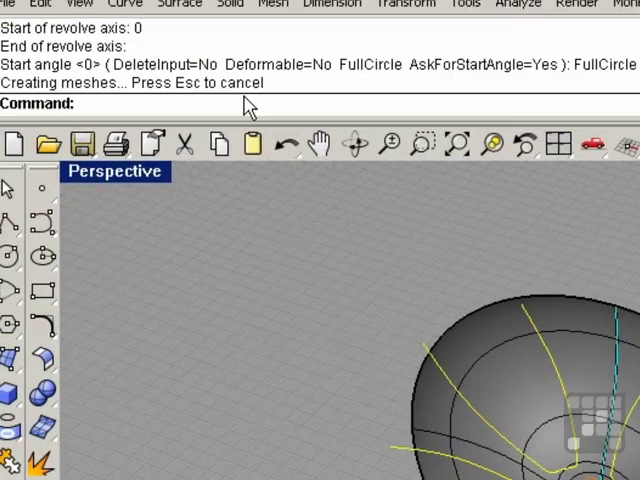
# Extrude the spoke curves straight, then orbit the Perspective view to face the hub
pyautogui.click(213, 38)
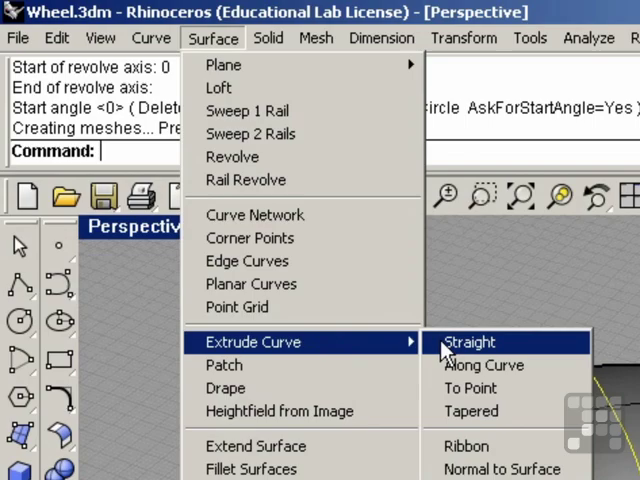
pyautogui.click(468, 342)
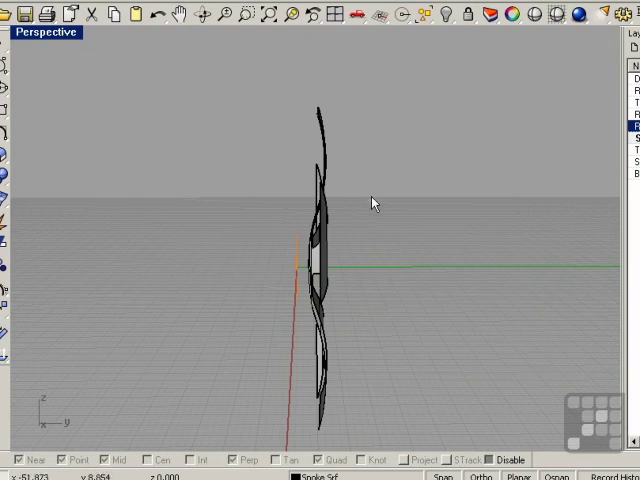
pyautogui.moveTo(370, 200); pyautogui.dragTo(430, 265)
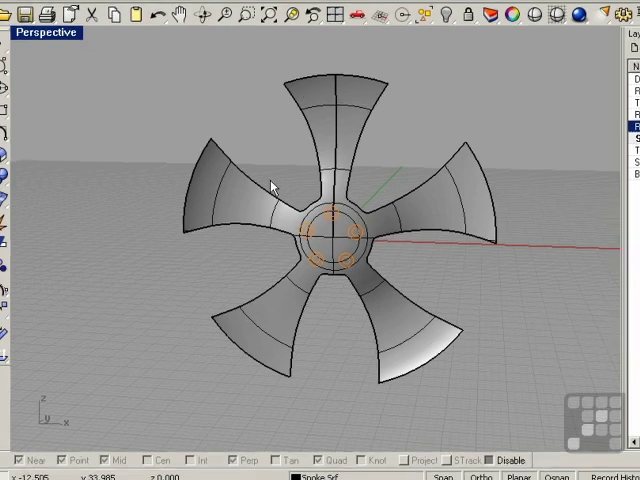
# Duplicate the five-spoke surface's outer border as a curve
pyautogui.click(91, 22)
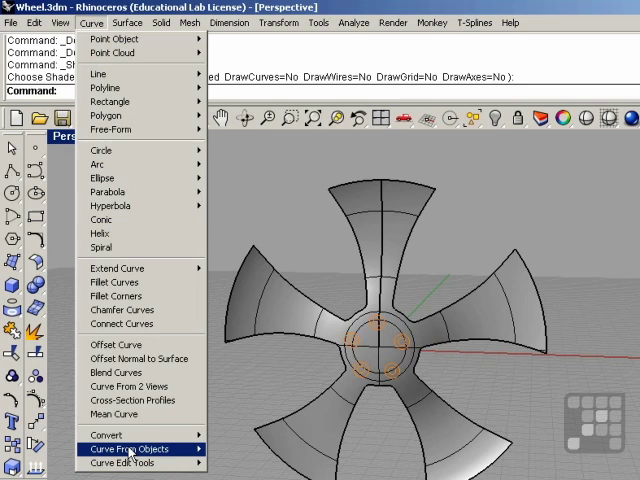
pyautogui.click(119, 448)
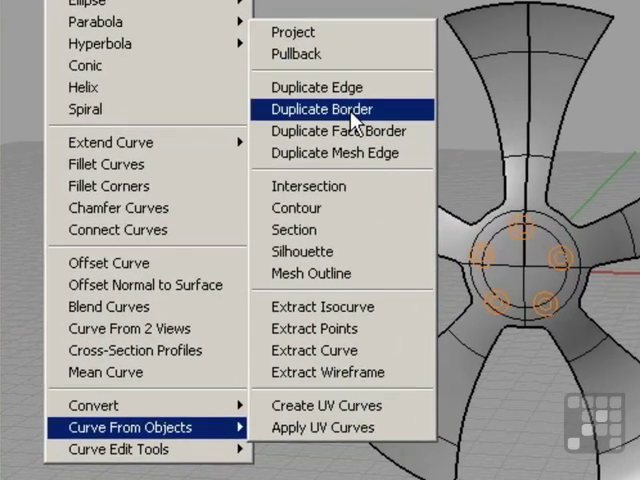
pyautogui.click(322, 109)
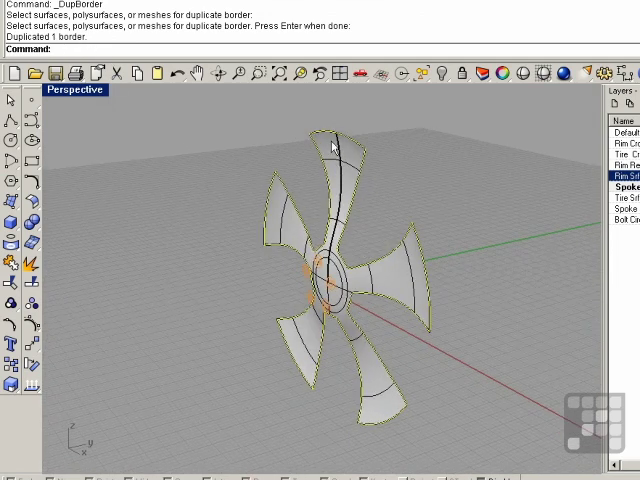
pyautogui.moveTo(418, 293)
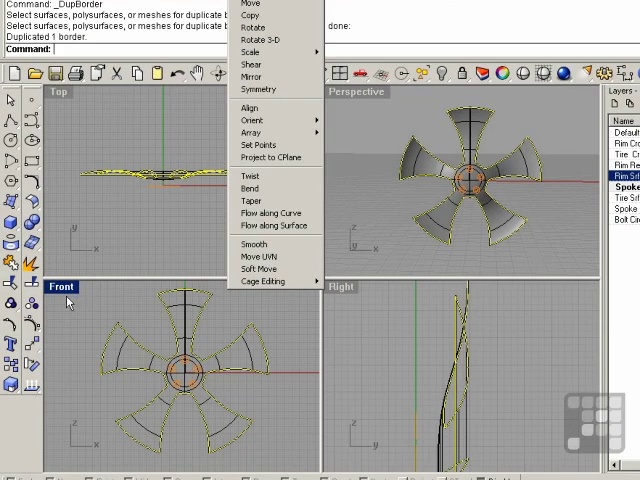
pyautogui.moveTo(277, 157)
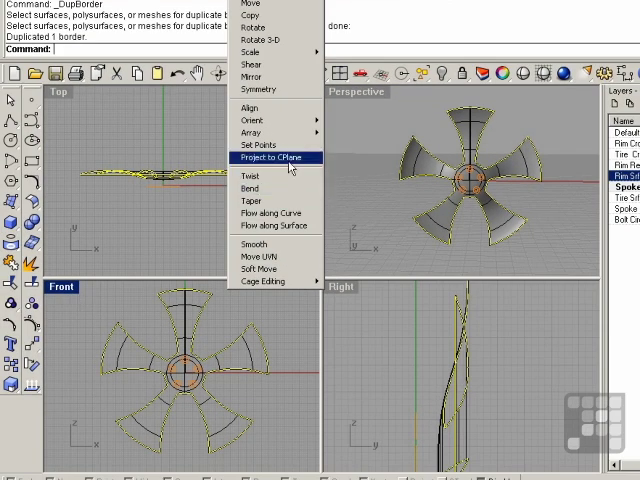
# Project the duplicated border curve onto the CPlane, keeping the original curve
pyautogui.click(277, 157)
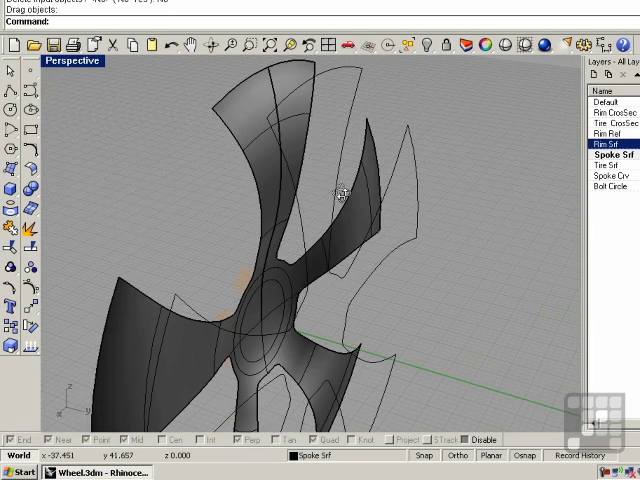
# Fill the projected border as a planar surface and draw a line between matching spoke tips
pyautogui.moveTo(330, 200); pyautogui.dragTo(390, 233)
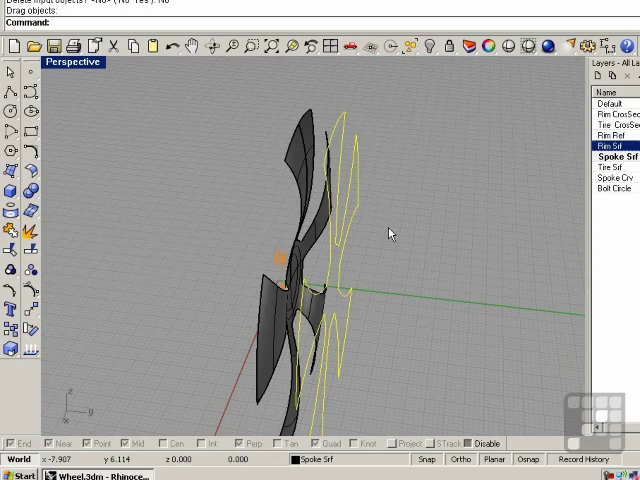
pyautogui.click(193, 33)
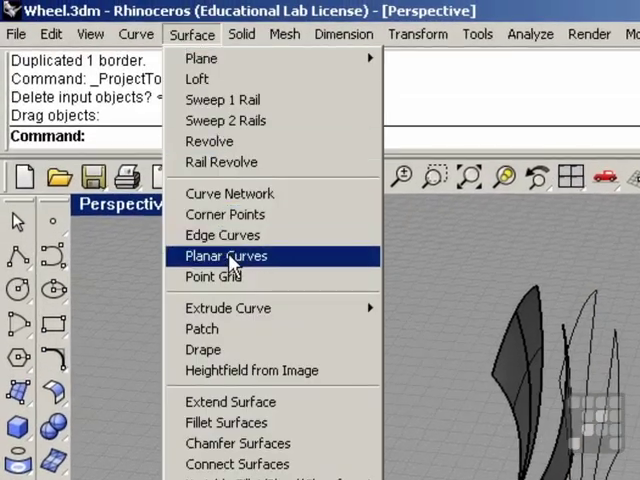
pyautogui.click(225, 256)
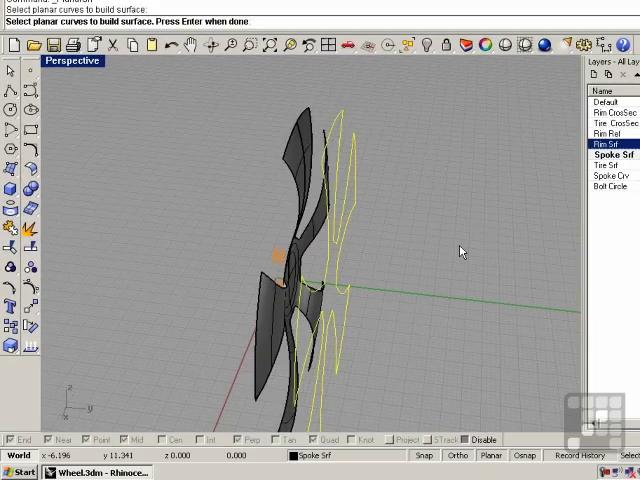
pyautogui.press('Enter')
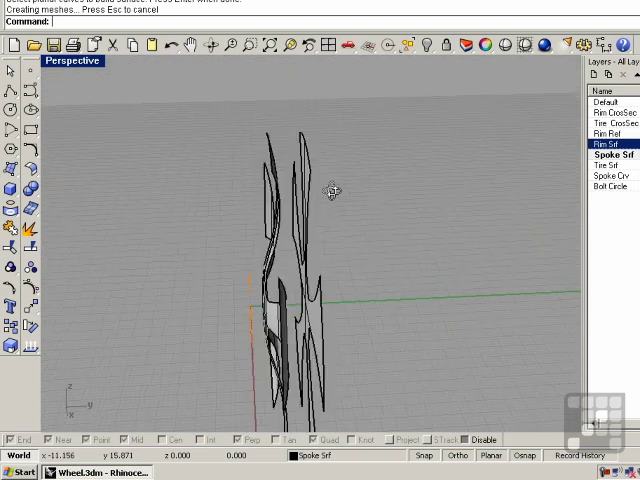
pyautogui.click(128, 27)
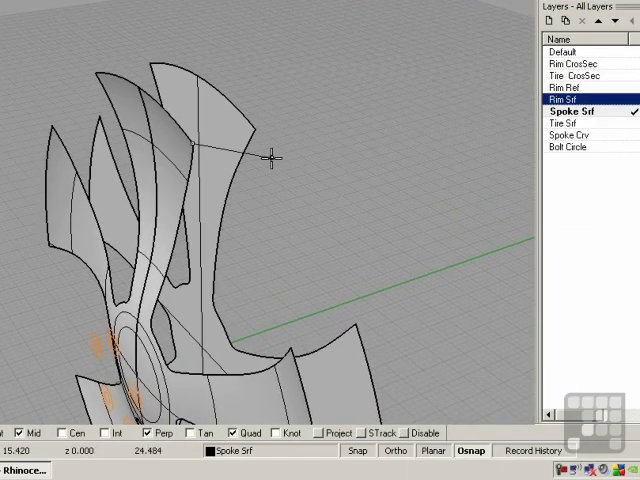
pyautogui.moveTo(363, 193)
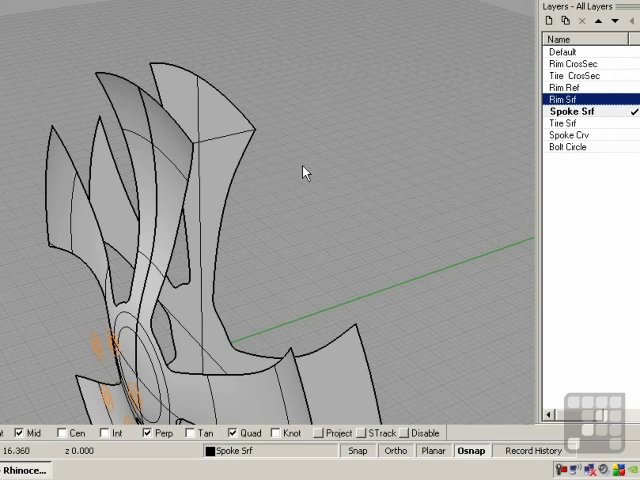
pyautogui.click(221, 39)
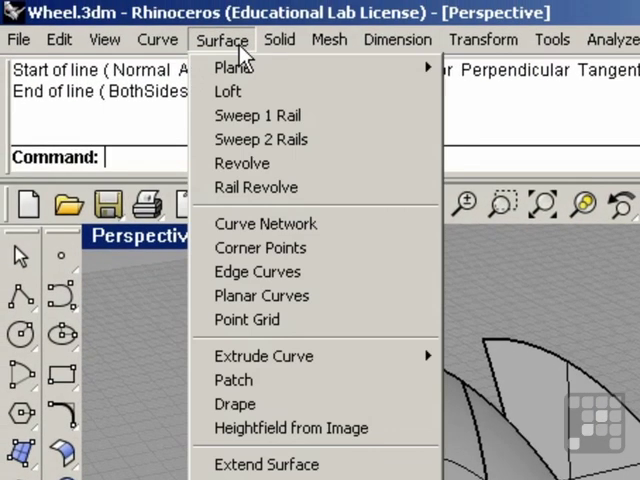
# Sweep the cross-section along the spoke outline and second rail, unsimplified, forming the side wall
pyautogui.click(261, 139)
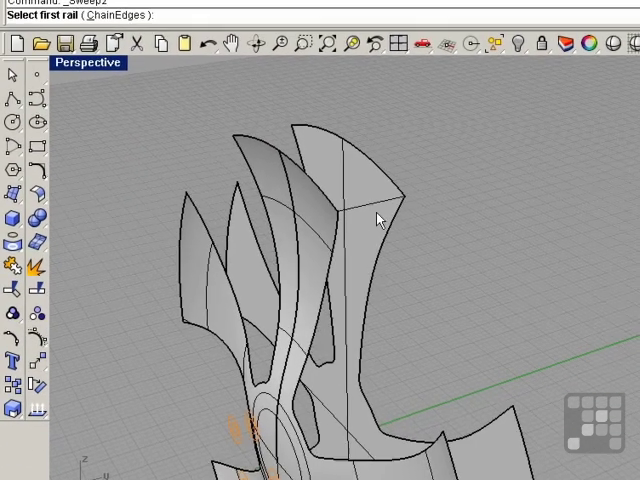
pyautogui.click(378, 220)
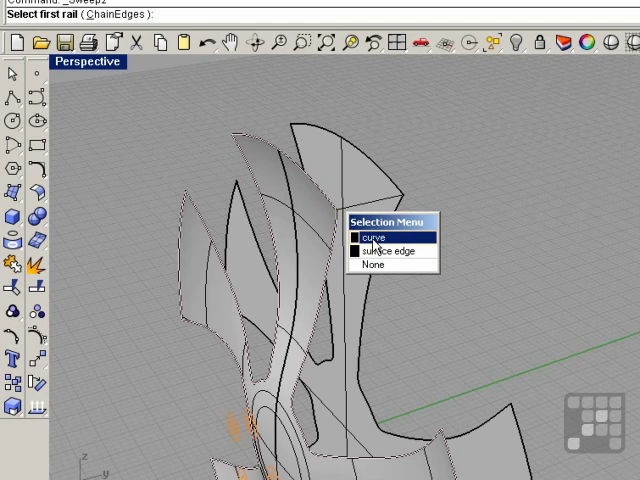
pyautogui.click(375, 237)
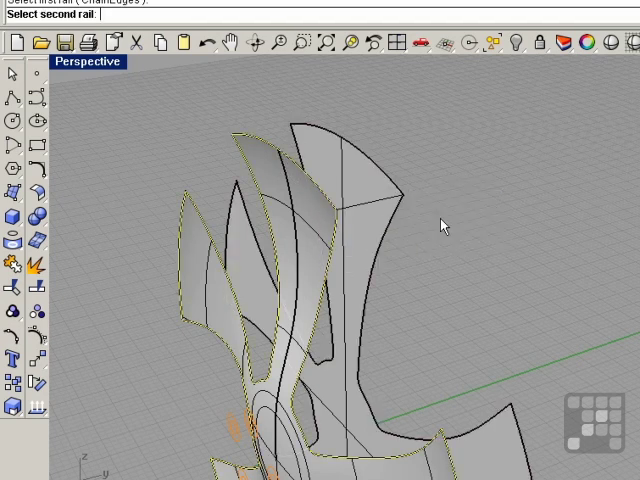
pyautogui.click(385, 205)
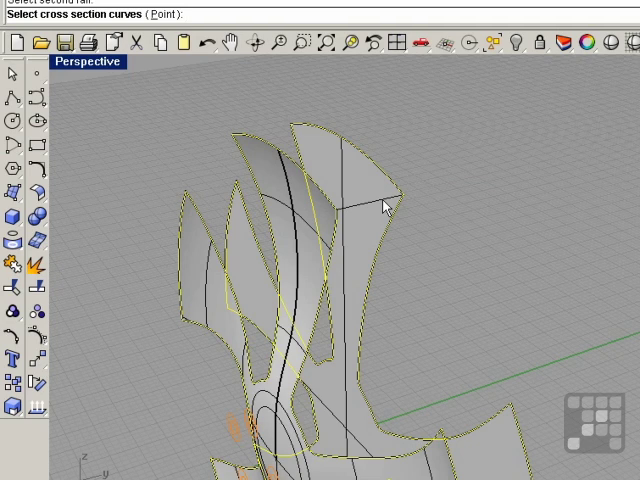
pyautogui.click(380, 200)
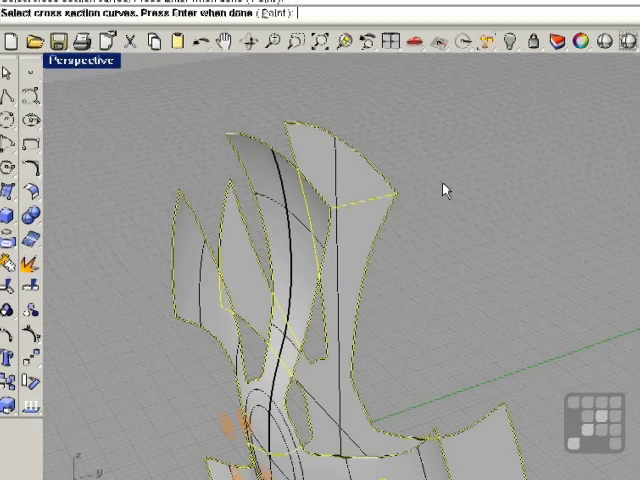
pyautogui.press('Enter')
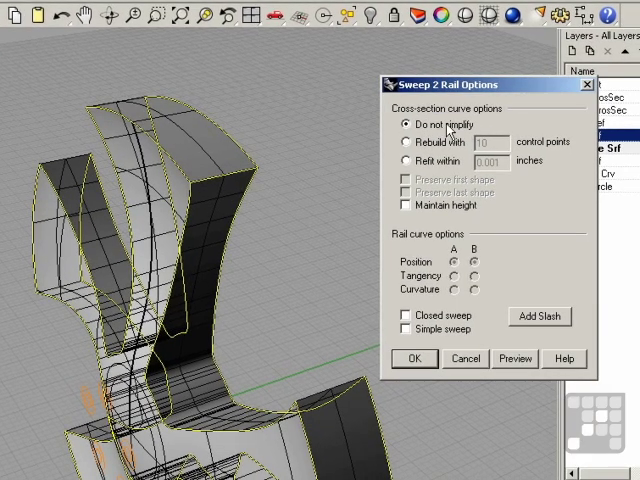
pyautogui.moveTo(350, 312)
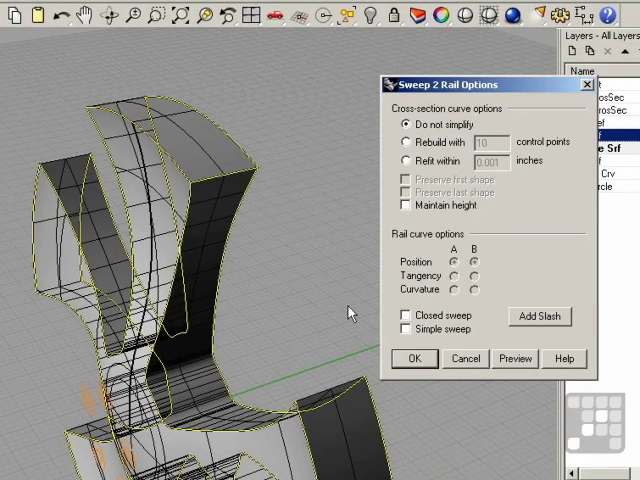
pyautogui.click(413, 358)
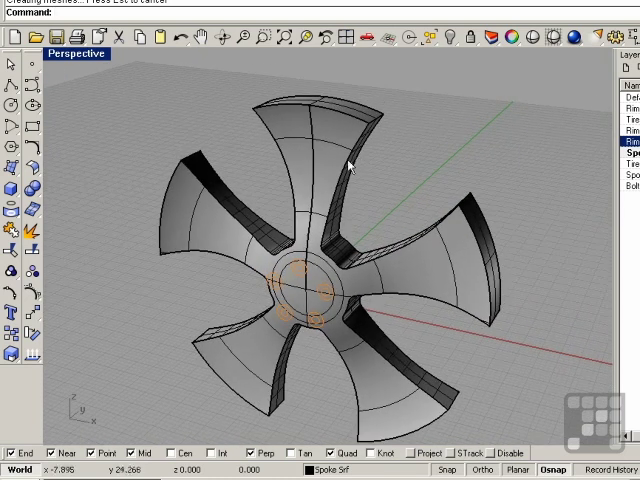
pyautogui.moveTo(260, 195)
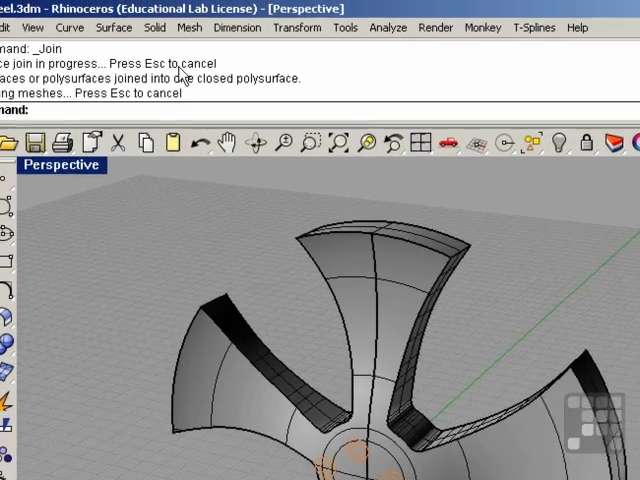
# Join the spoke hub surfaces into one closed solid and begin chamfering its edges
pyautogui.click(154, 27)
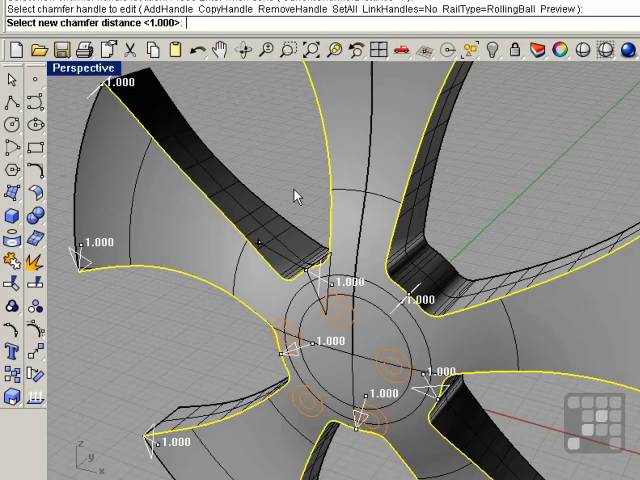
# Chamfer the hub's outline edges with a 0.5 chamfer distance
pyautogui.write('.5')
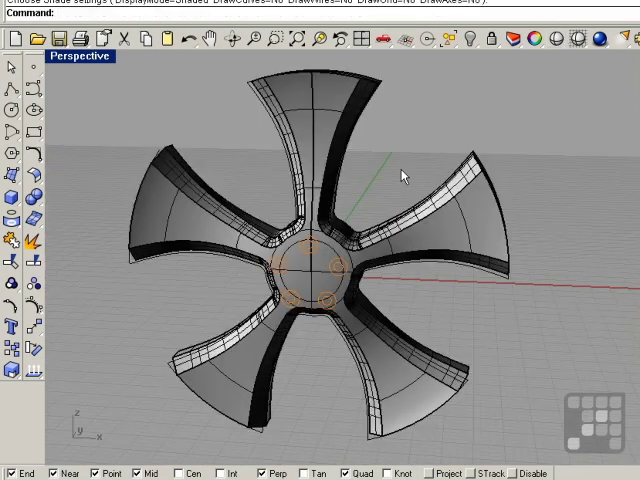
# Run Show Edges on the hub, confirming 92 edges and no naked edges
pyautogui.click(279, 41)
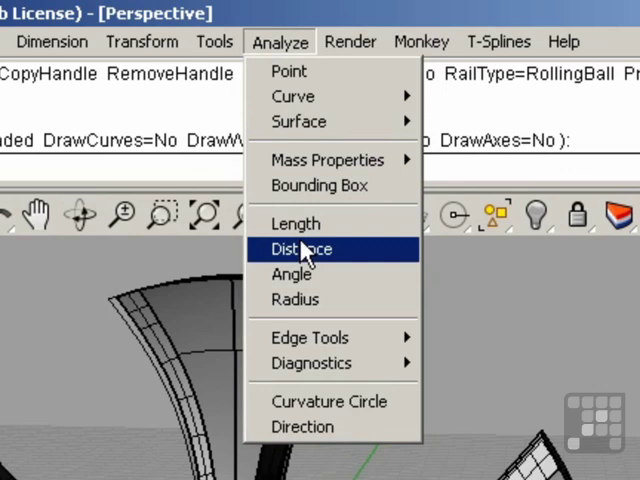
pyautogui.moveTo(310, 337)
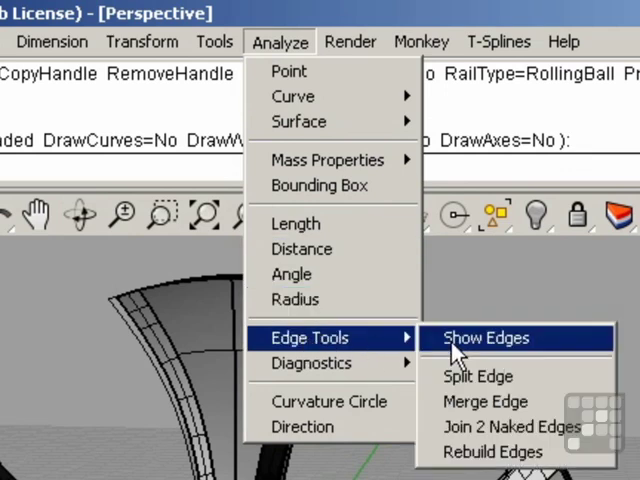
pyautogui.click(485, 338)
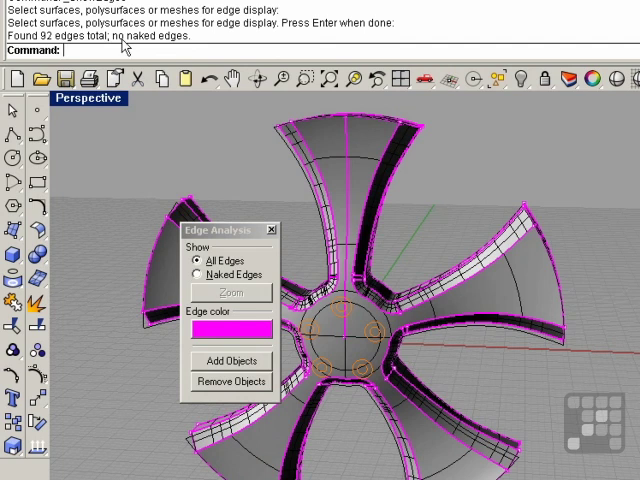
pyautogui.moveTo(257, 224)
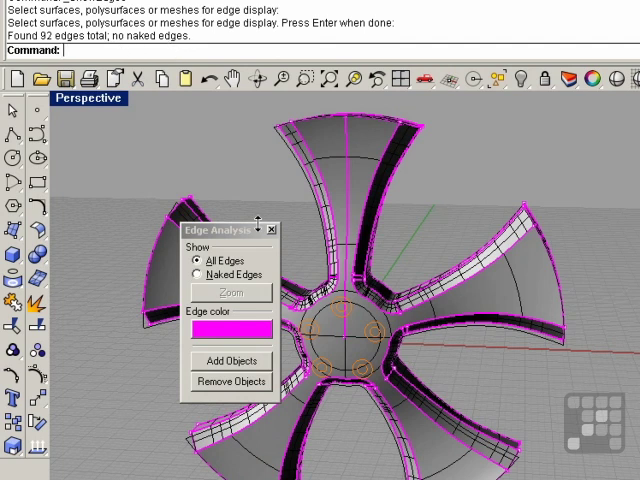
pyautogui.click(270, 229)
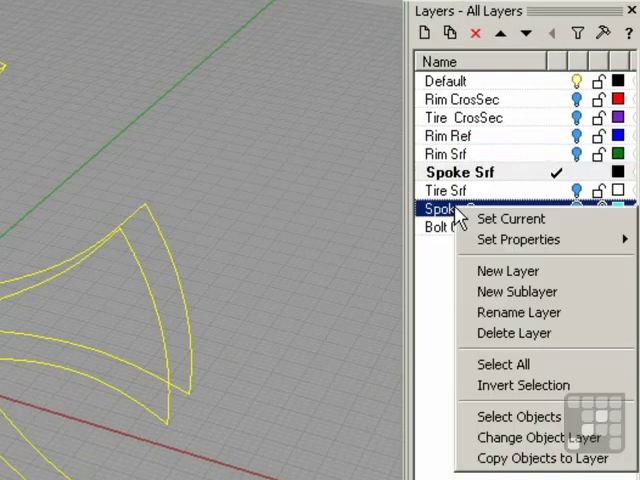
pyautogui.moveTo(534, 438)
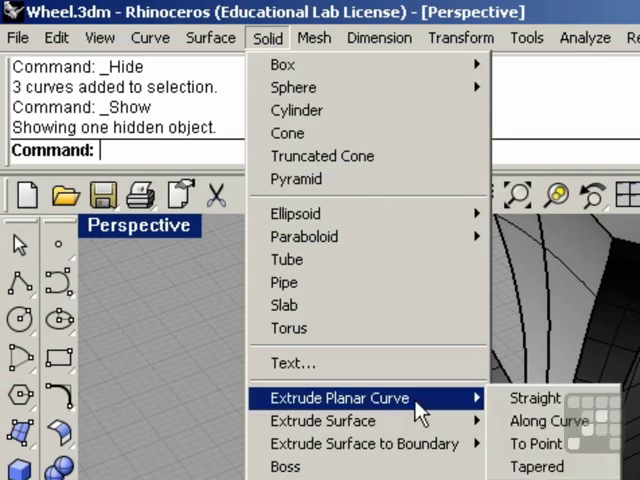
# Extrude the five bolt circles straight into solid cylinders through the hub
pyautogui.click(534, 398)
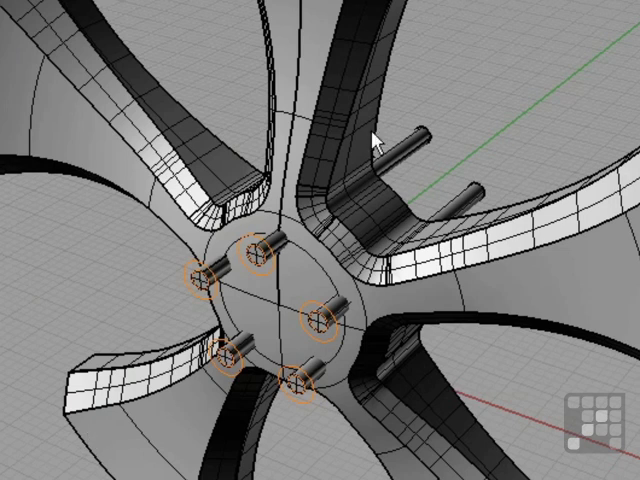
pyautogui.moveTo(316, 80)
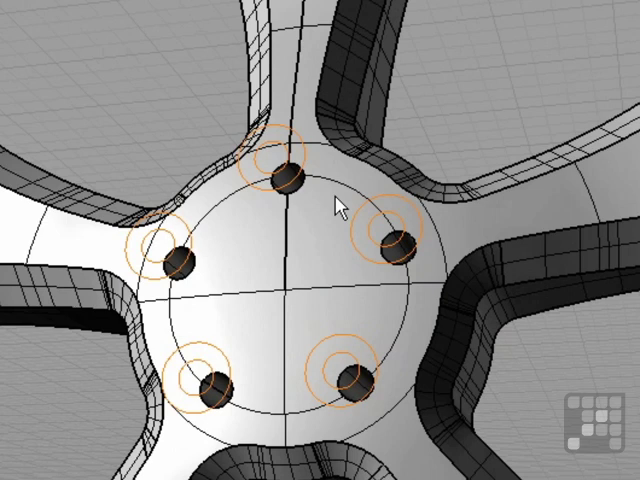
pyautogui.moveTo(508, 383)
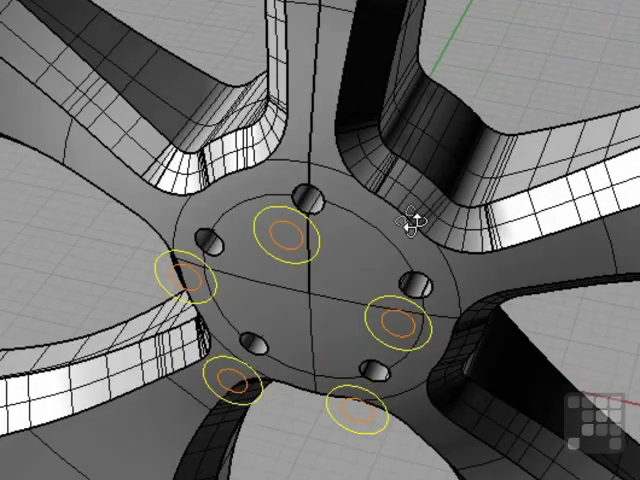
# Extrude the larger counterbore circles into capped cylinders and subtract them from the hub
pyautogui.click(184, 33)
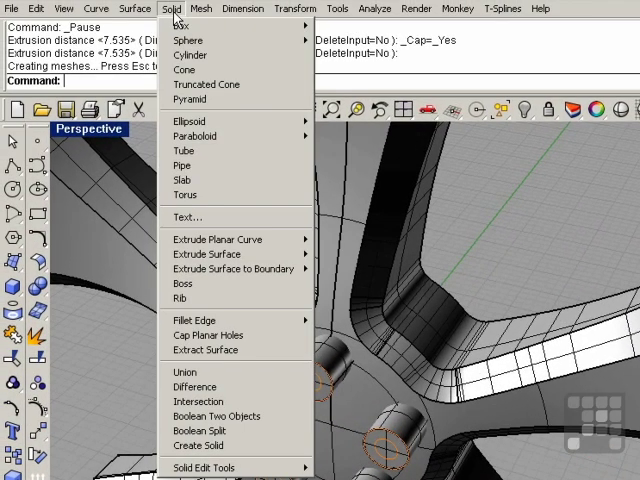
pyautogui.click(195, 386)
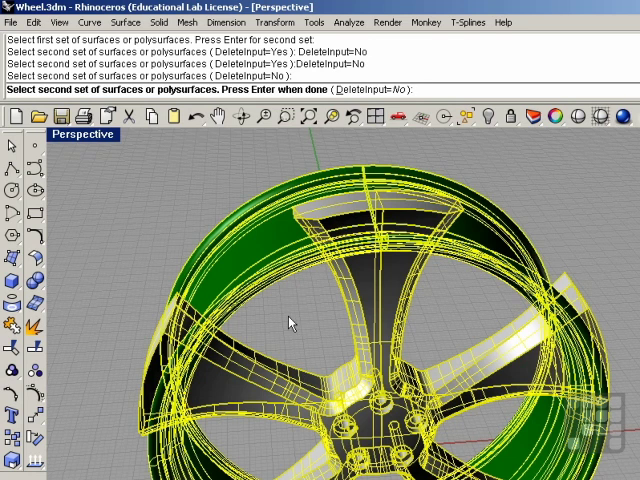
# Confirm the second selection set to cut the protruding spoke ends away from the rim
pyautogui.press('enter')
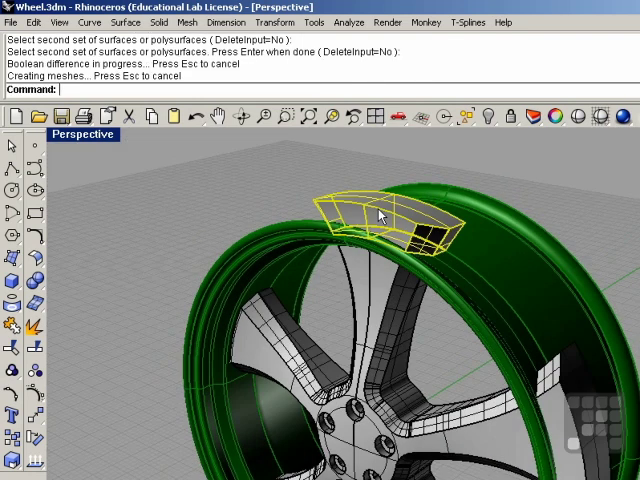
pyautogui.moveTo(320, 318)
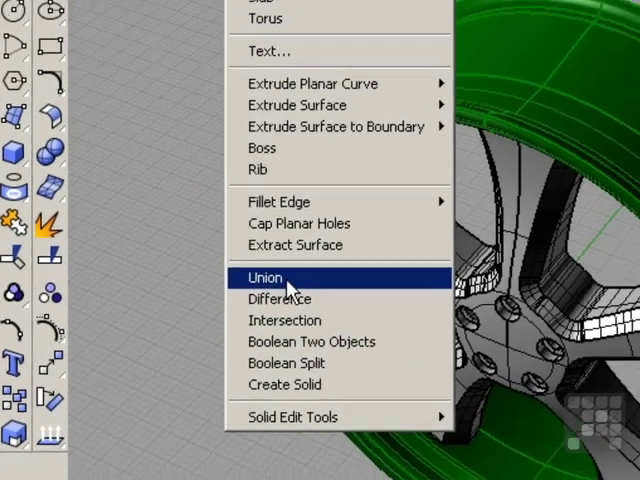
# Boolean-union the green rim with the spoke hub
pyautogui.click(265, 277)
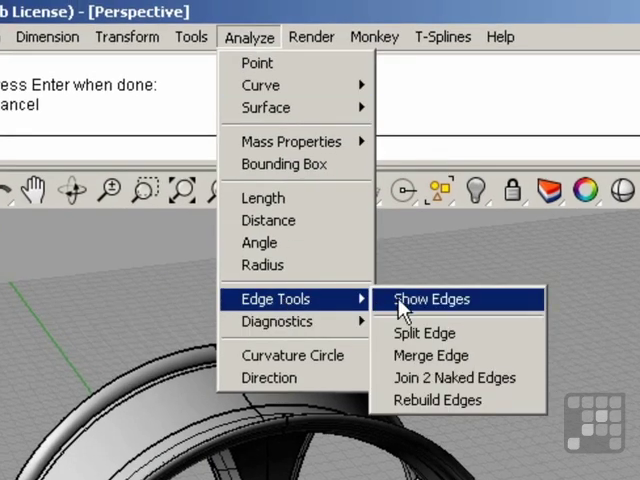
# Run Show Edges on the wheel, confirming 137 edges and no naked edges
pyautogui.click(428, 299)
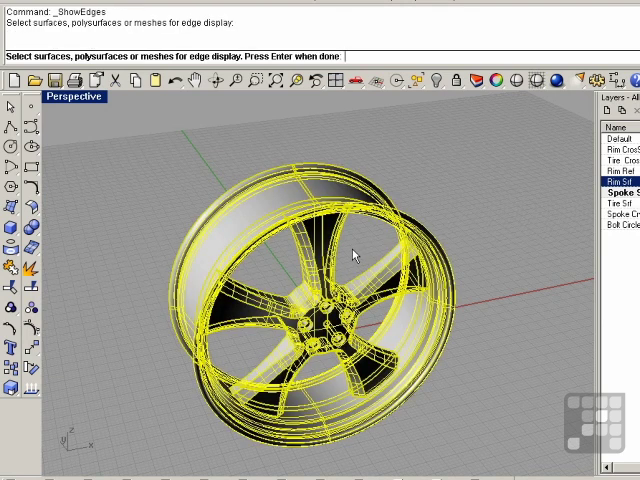
pyautogui.press('Enter')
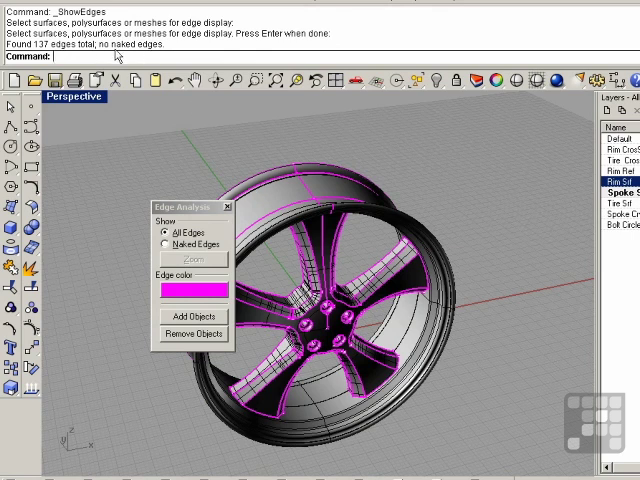